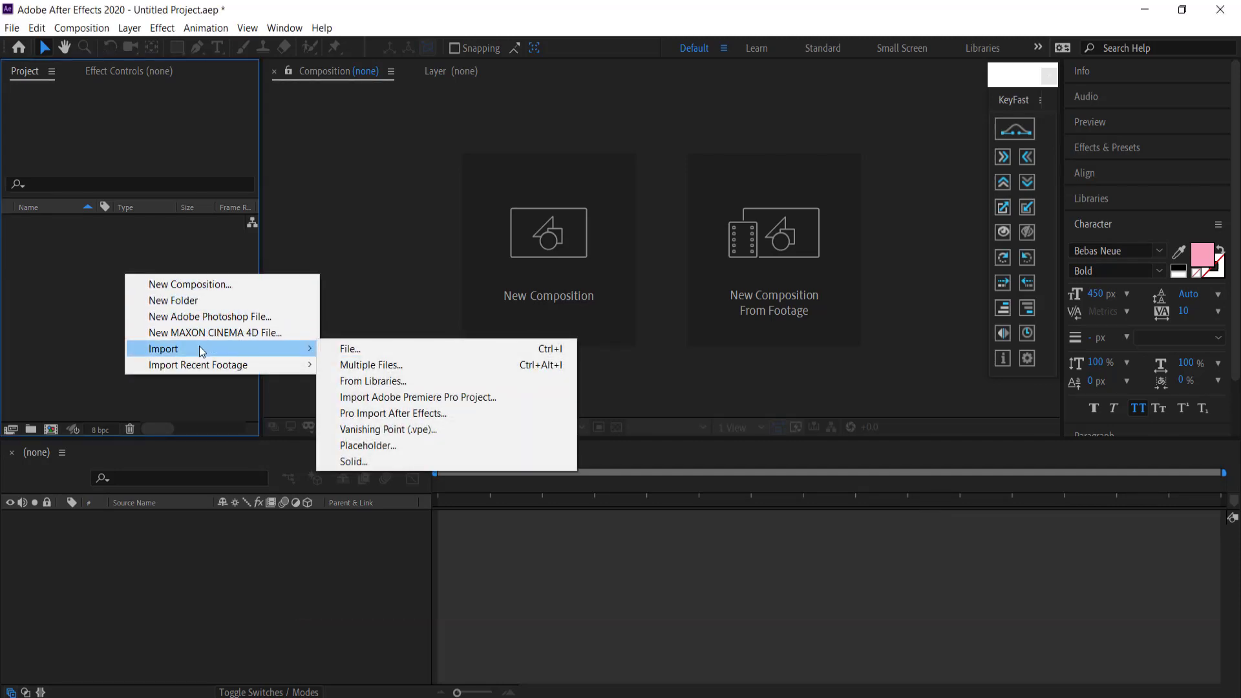
Import flower vase v4.ai as a composition and open its nested comp with Plant, Vase and BG layers
click(349, 348)
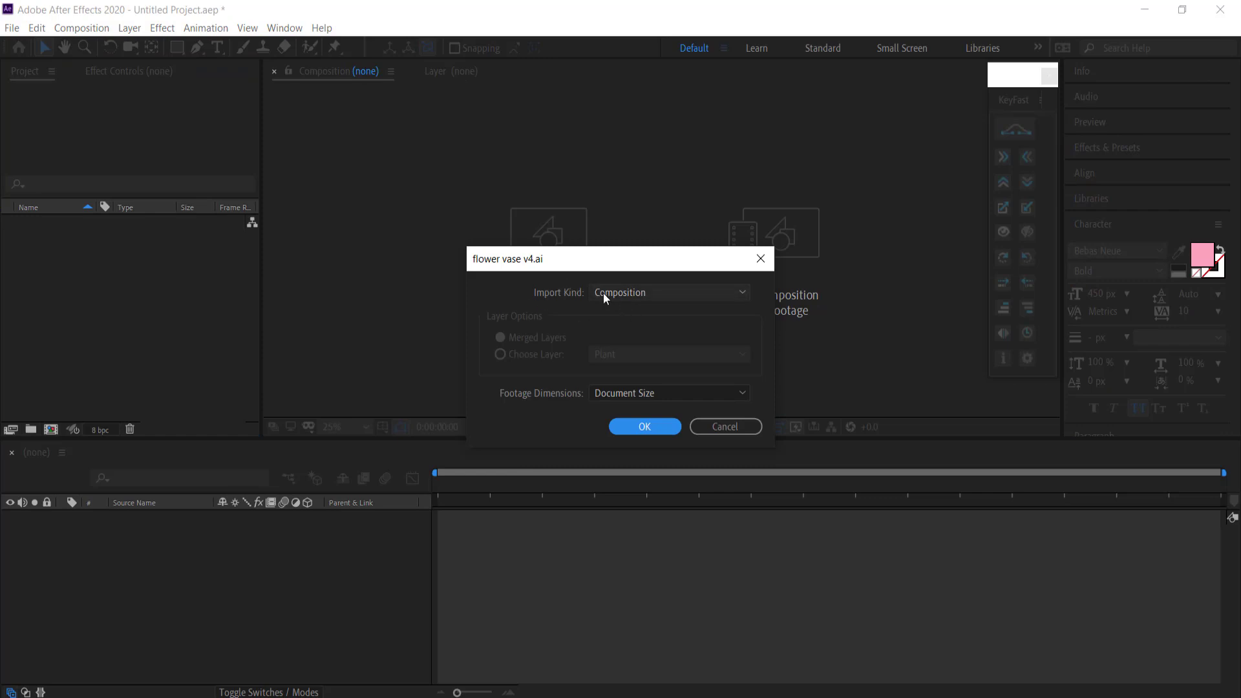
click(643, 425)
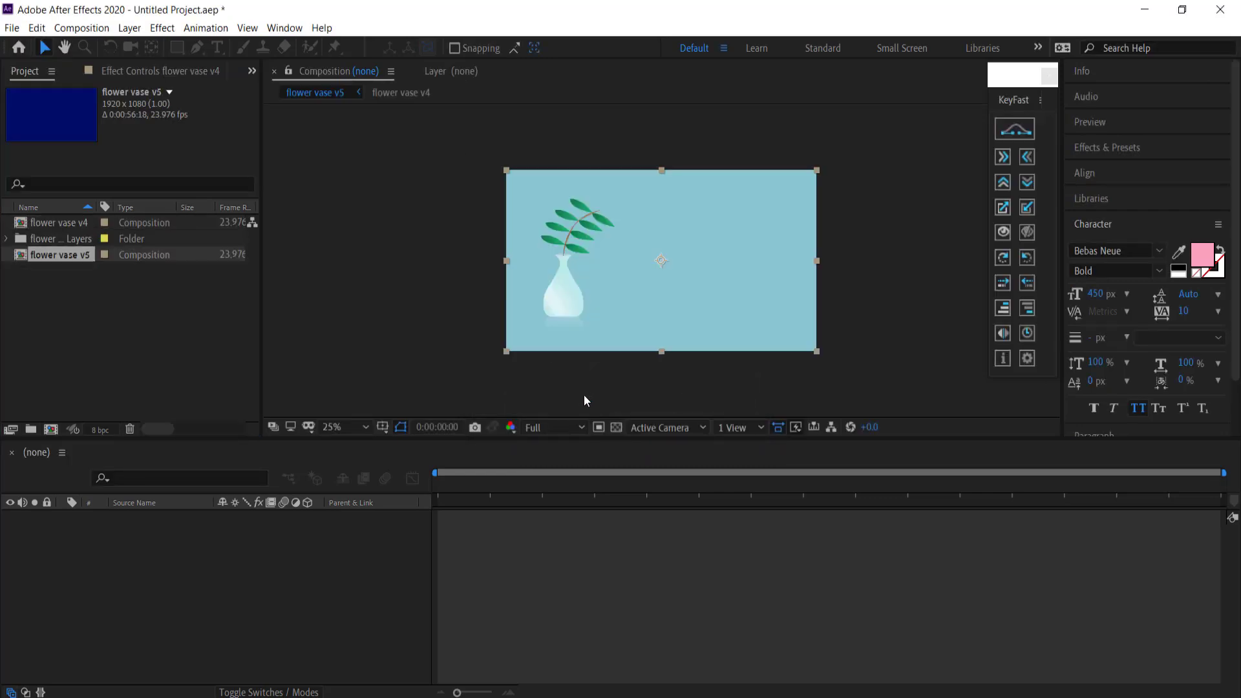
double_click(60, 238)
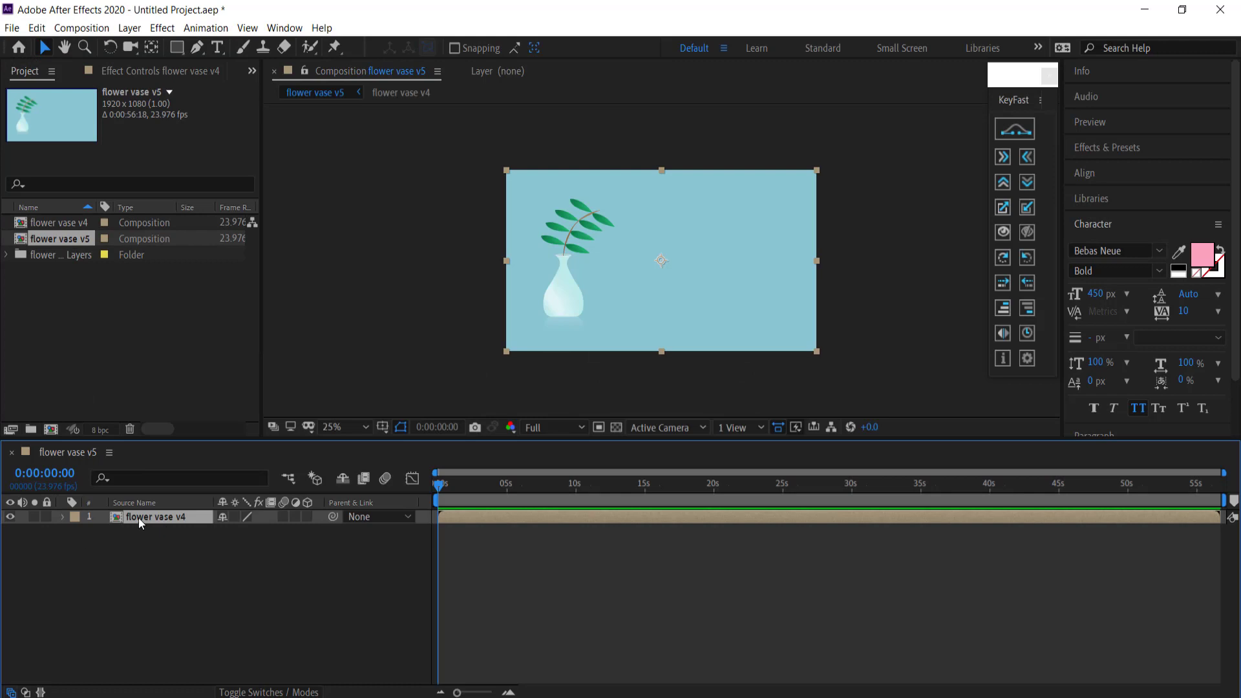
double_click(56, 223)
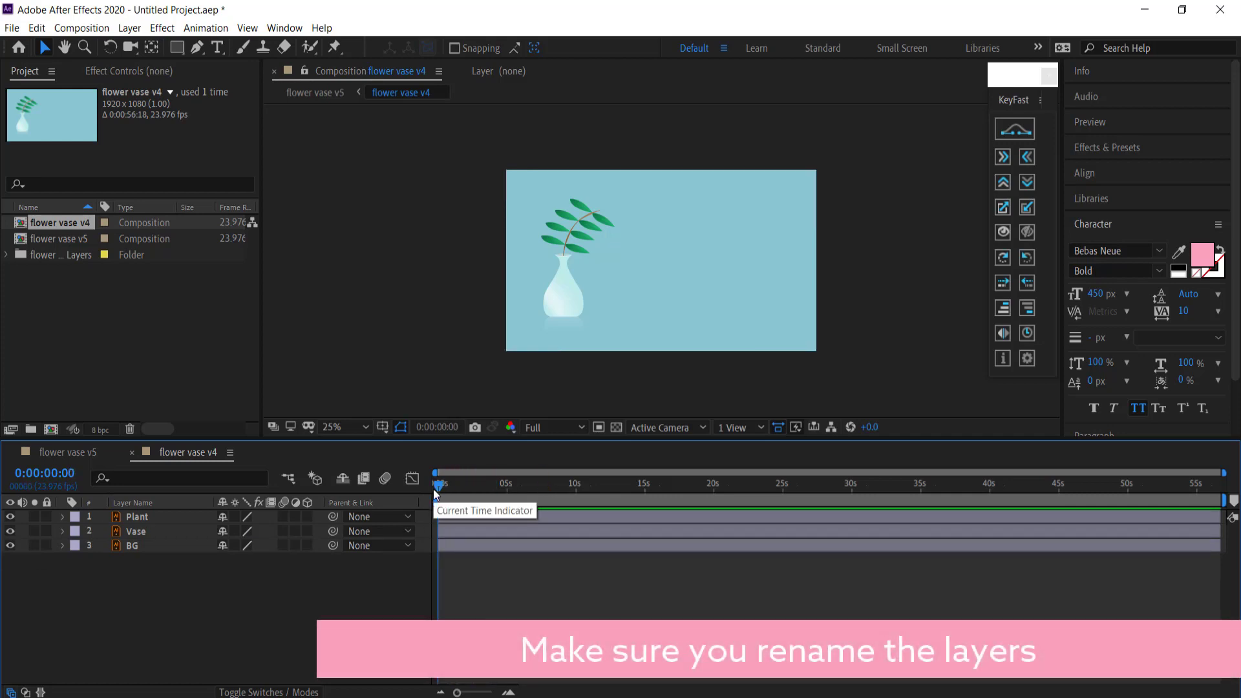
Apply CC Bend It to the Plant layer with Start at the vase neck, End above the leaf tip, bend -5
click(136, 532)
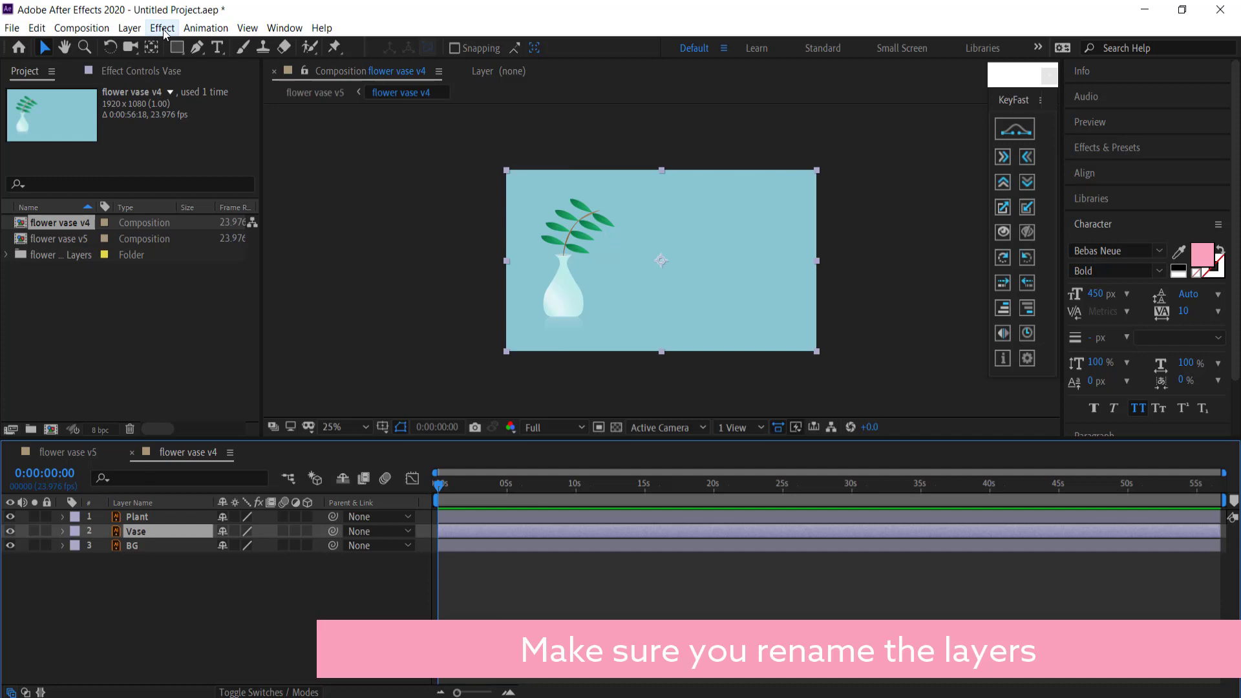
click(163, 27)
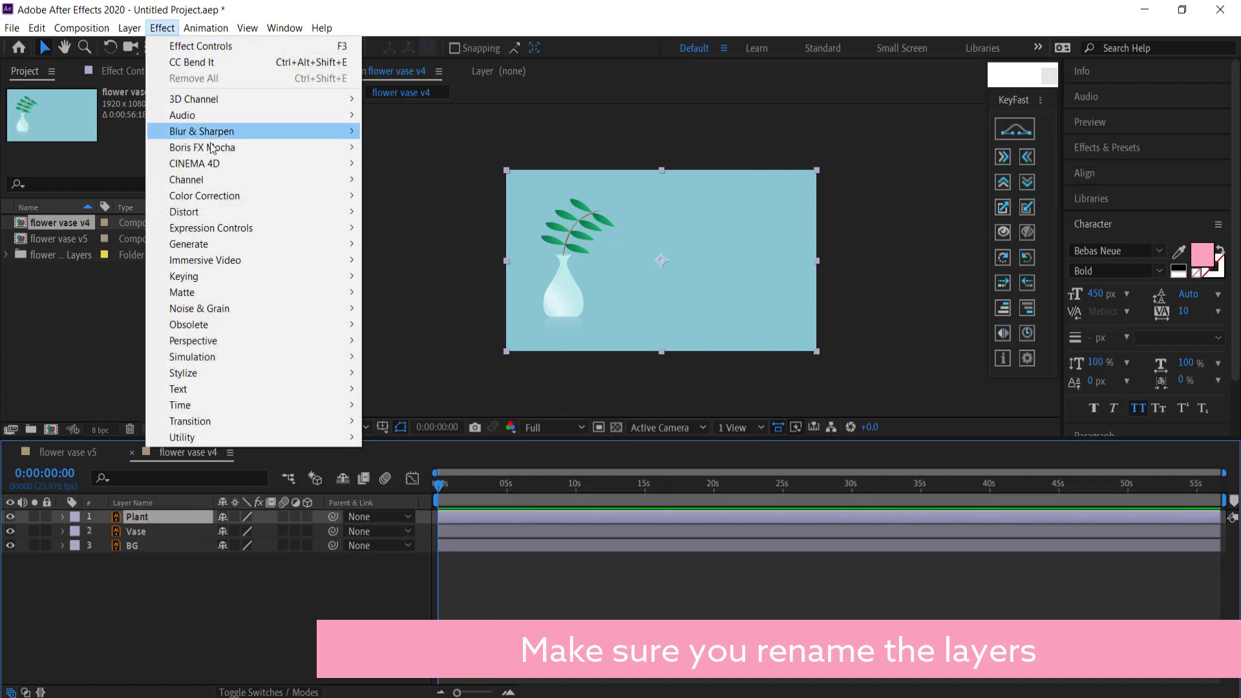
mouse_move(183, 211)
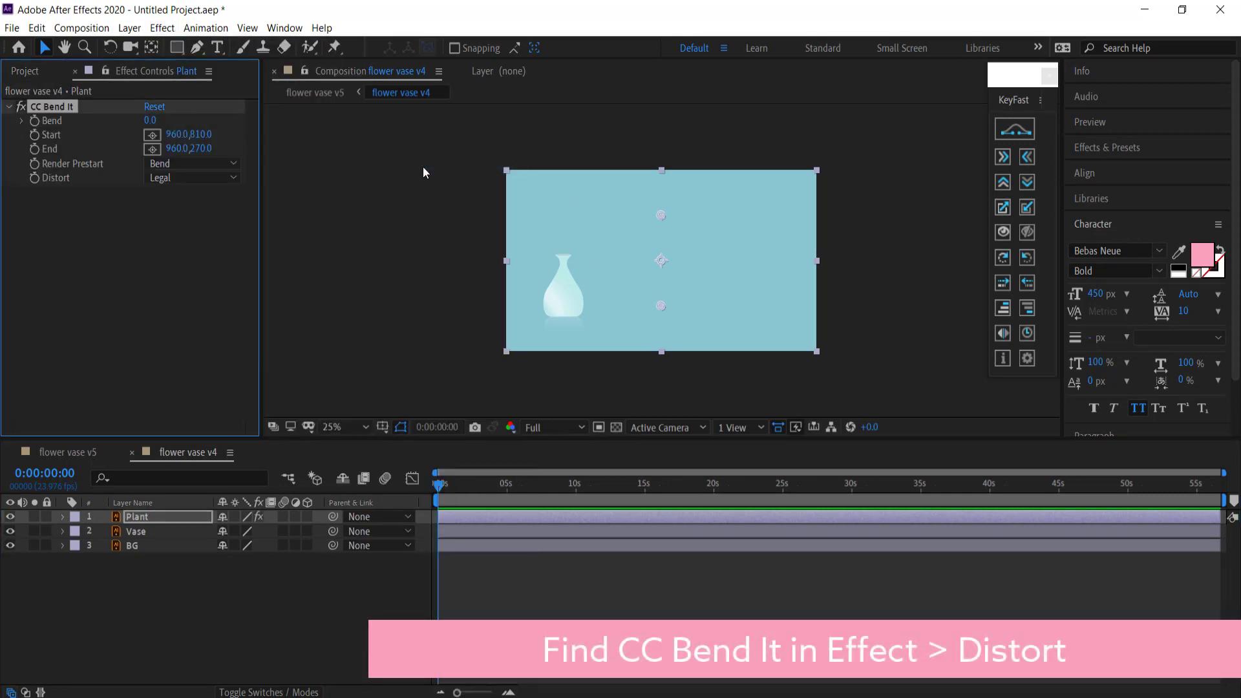
mouse_move(442, 168)
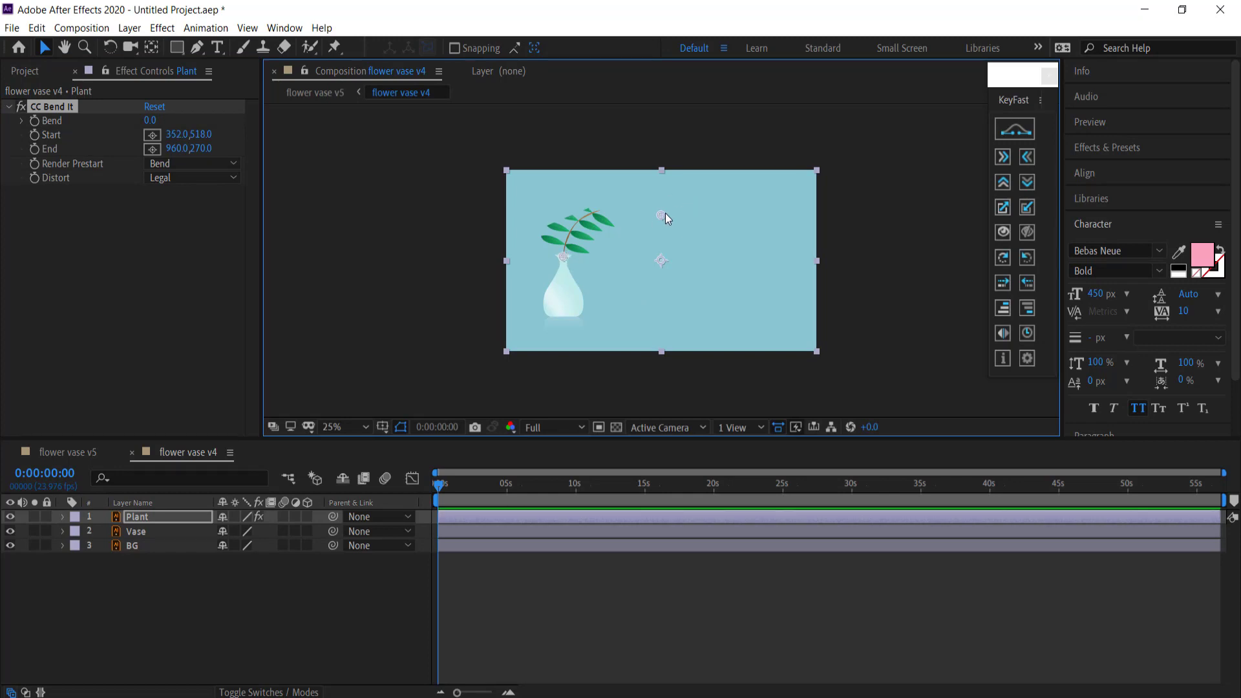
drag(660, 216, 618, 179)
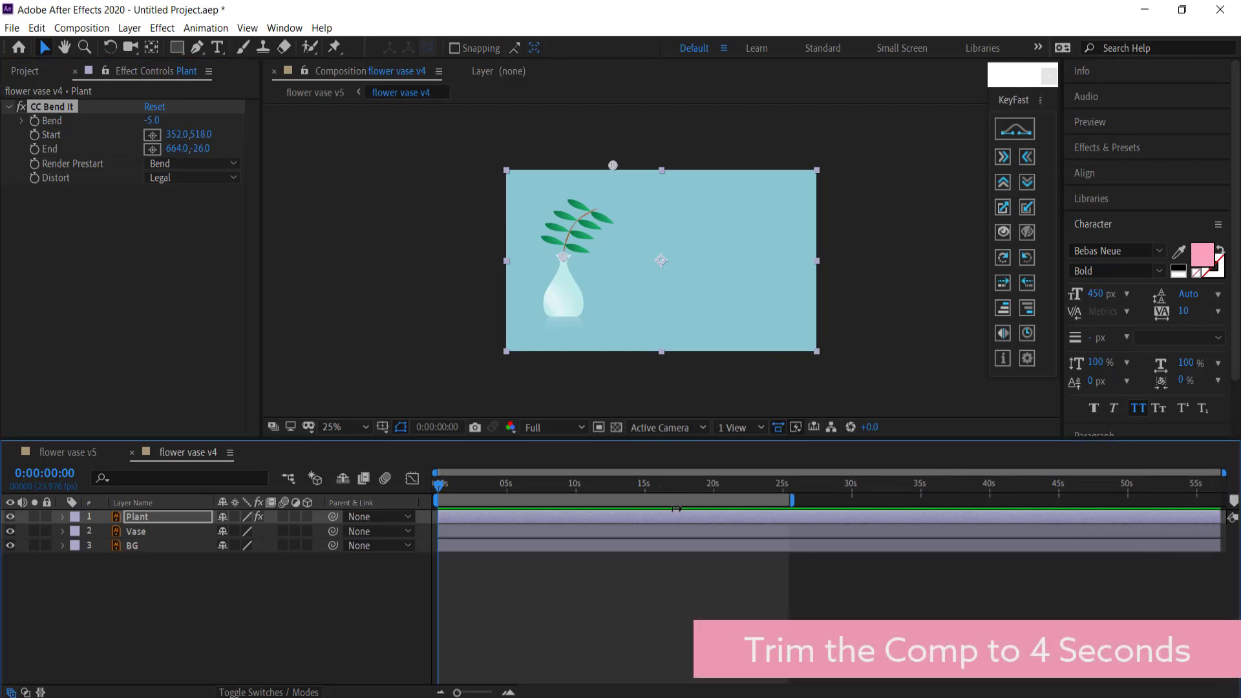
Trim the comp to a 4-second work area and expand Plant > Effects > CC Bend It in the timeline
drag(791, 500, 491, 501)
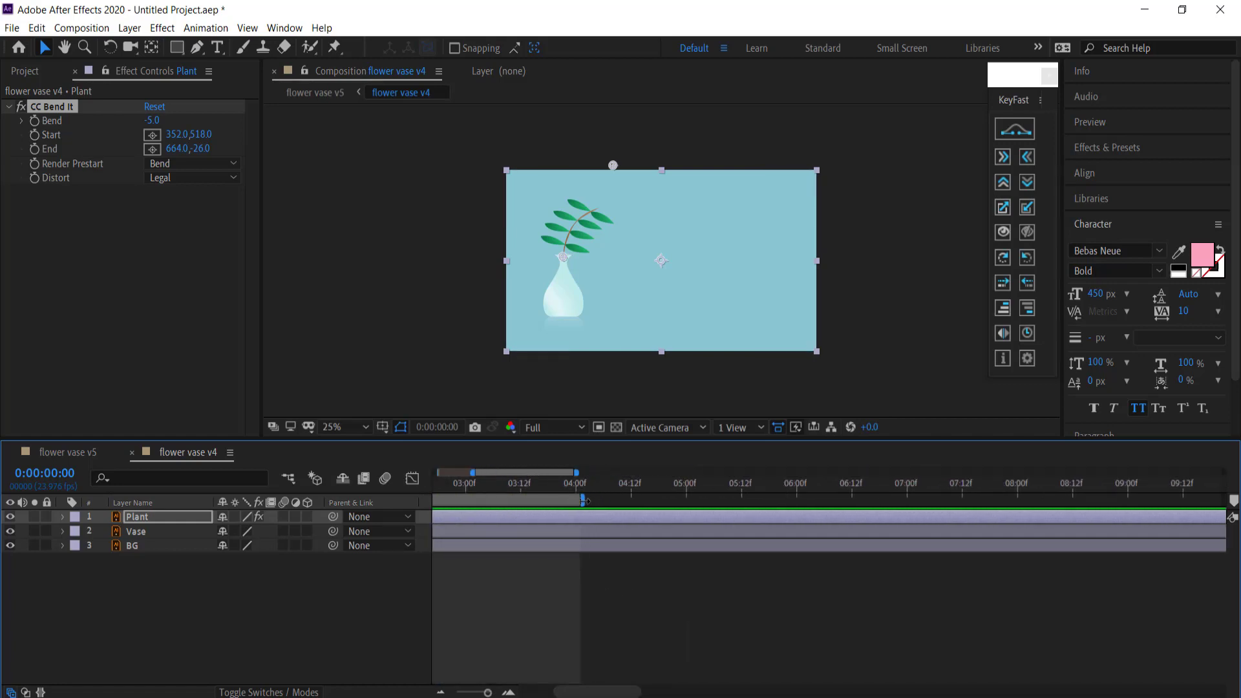
right_click(570, 502)
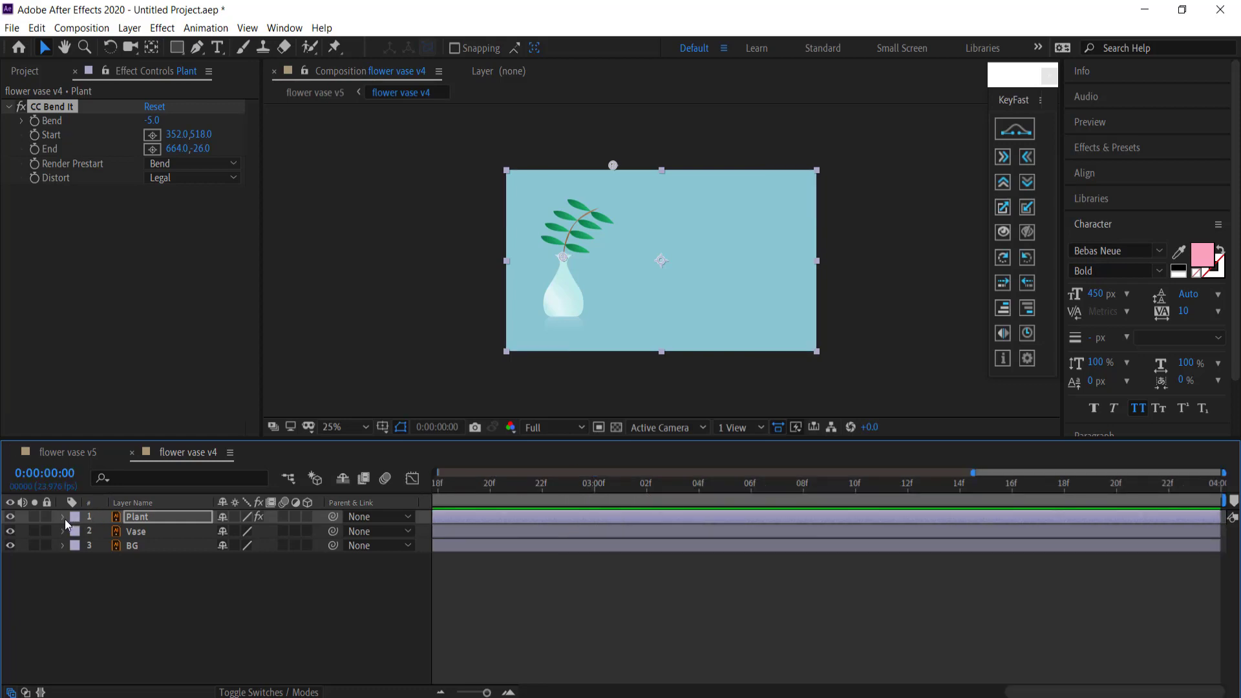
click(62, 516)
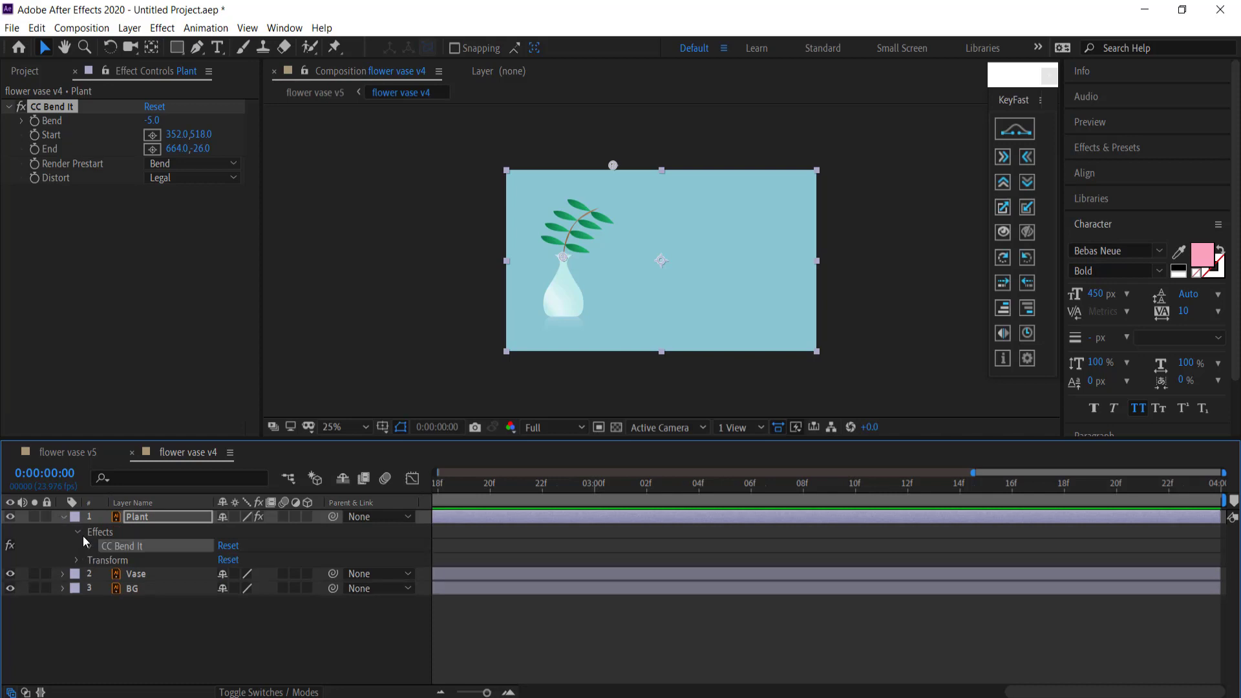
click(90, 545)
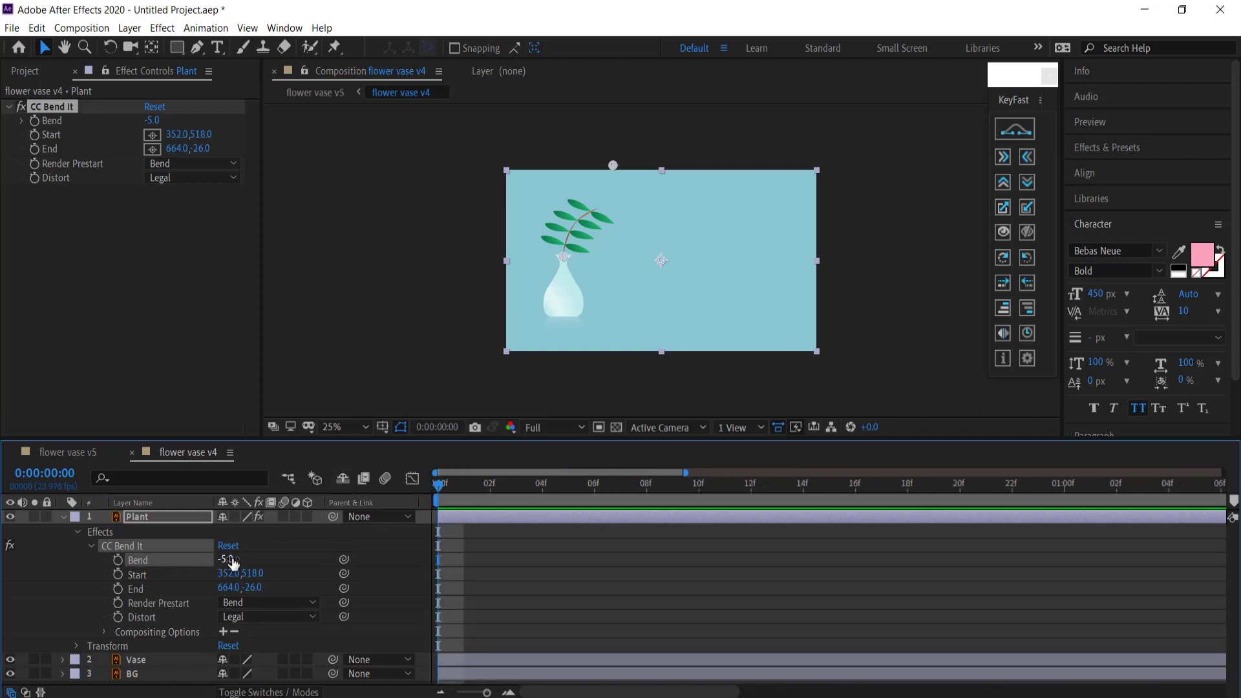
mouse_move(118, 560)
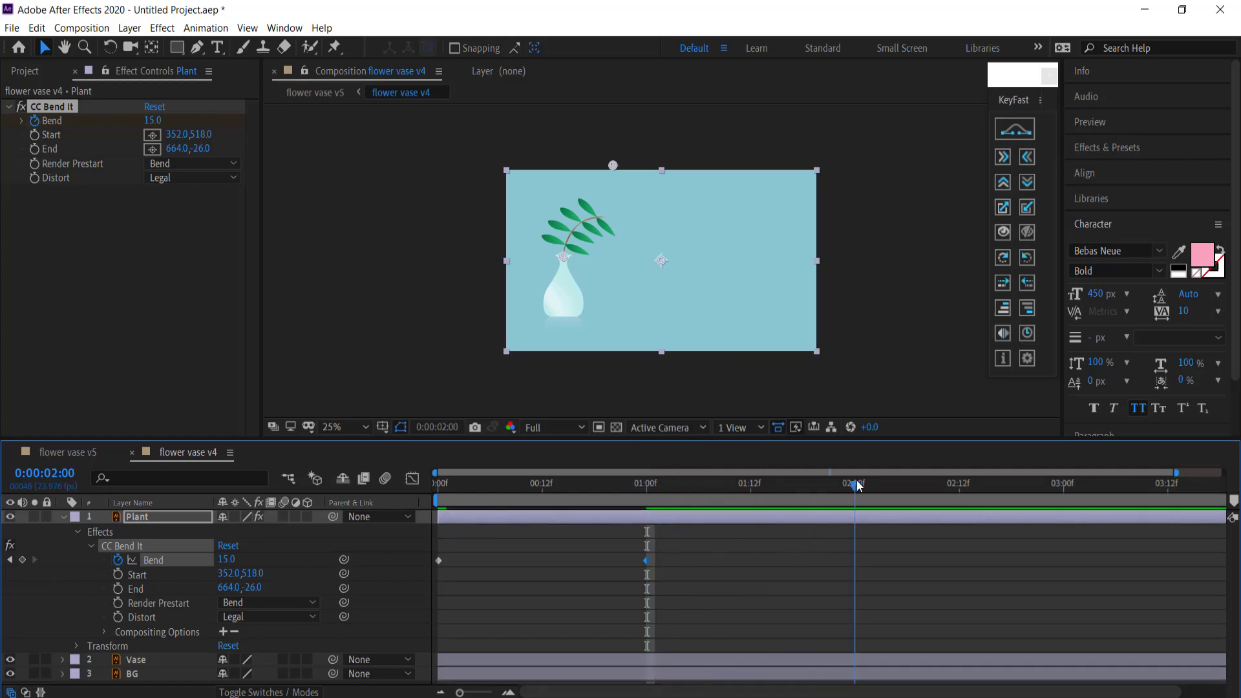
Set alternating Bend keyframes at 2s (-10), 3s and 4s so the plant sways across the comp
double_click(225, 559)
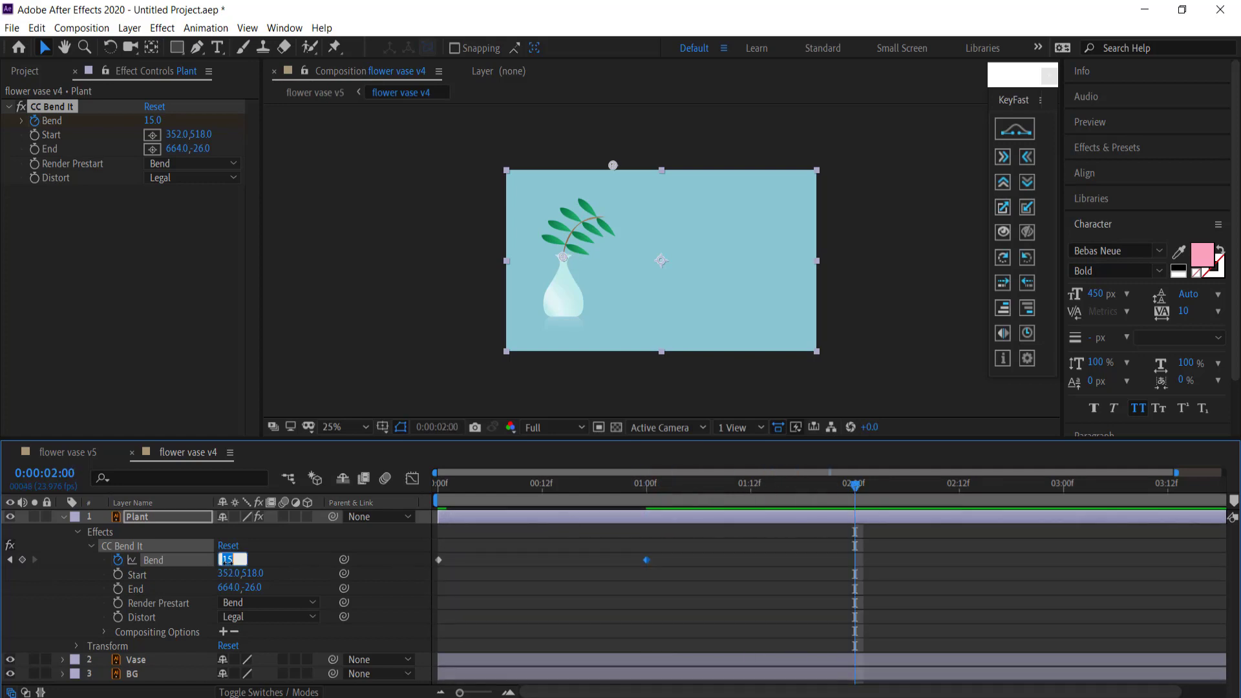
text(-10.0)
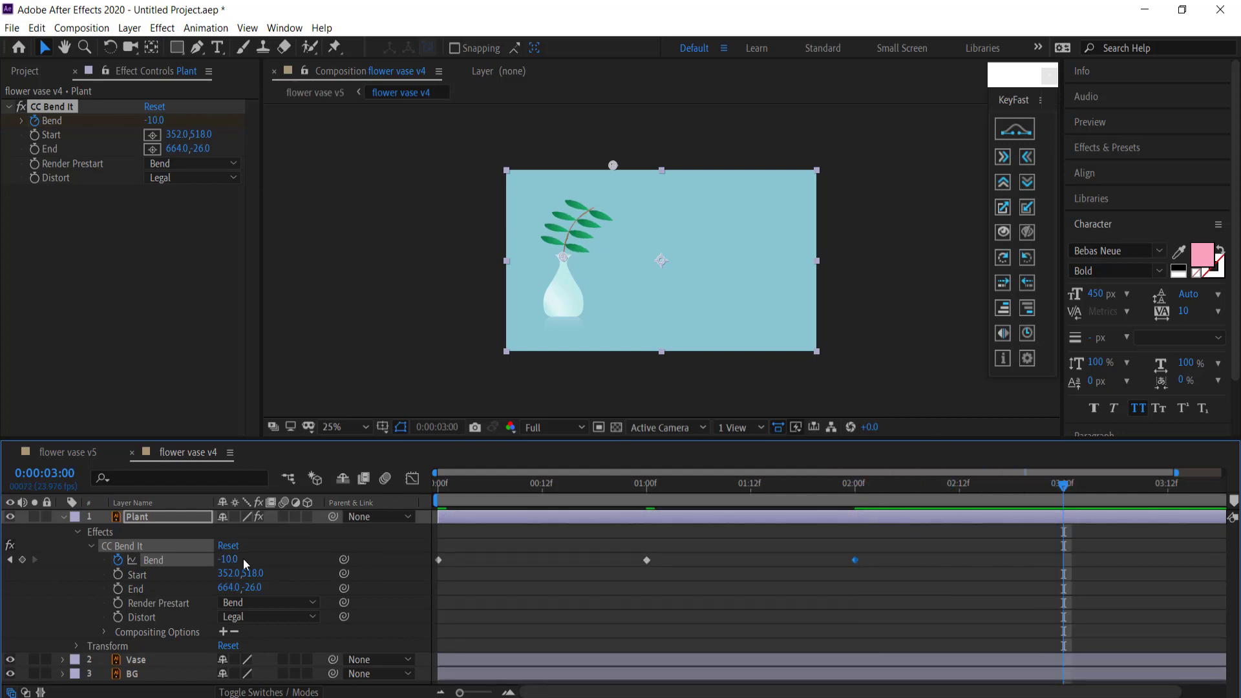
double_click(228, 560)
text(15)
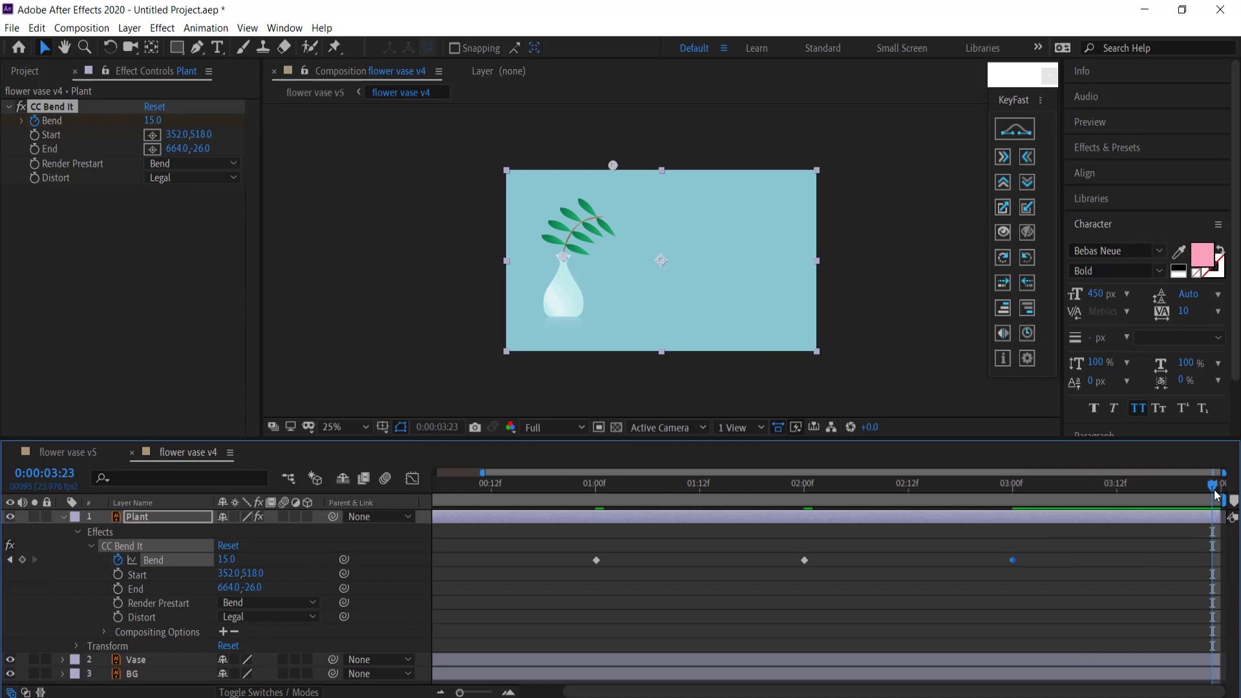
double_click(225, 559)
text(-5)
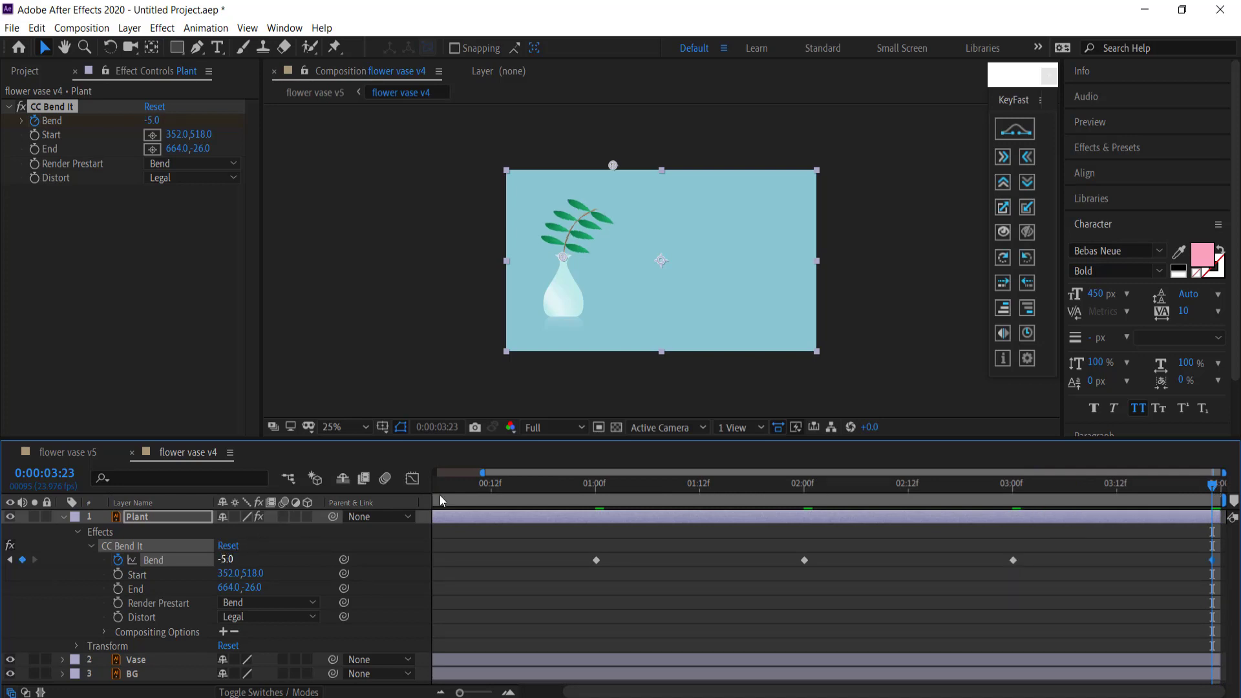
Return to the comp start and select the plant's Bend keyframes
click(552, 482)
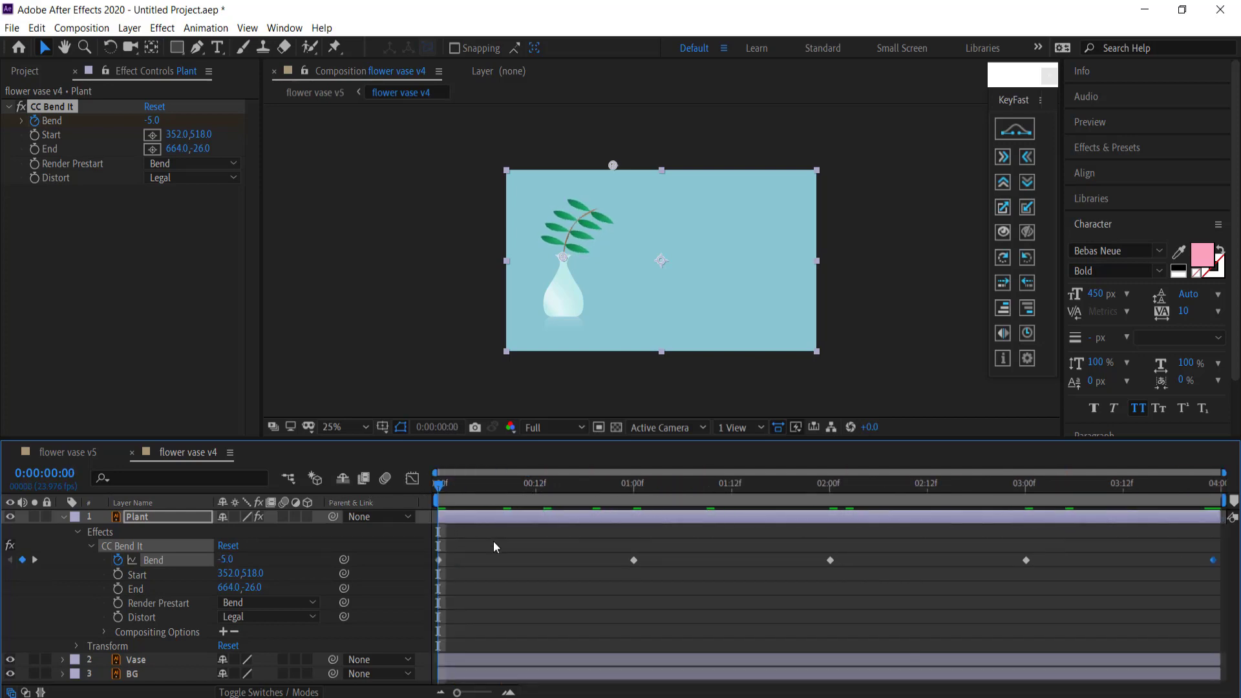
click(689, 482)
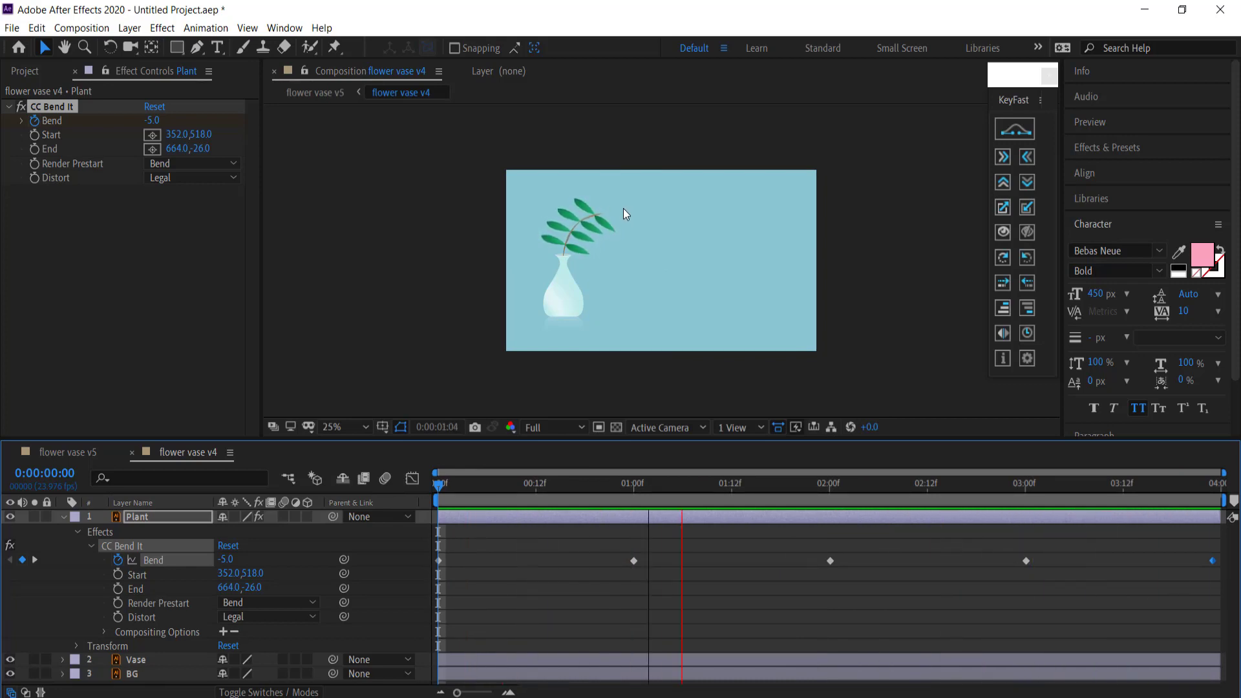
click(1073, 482)
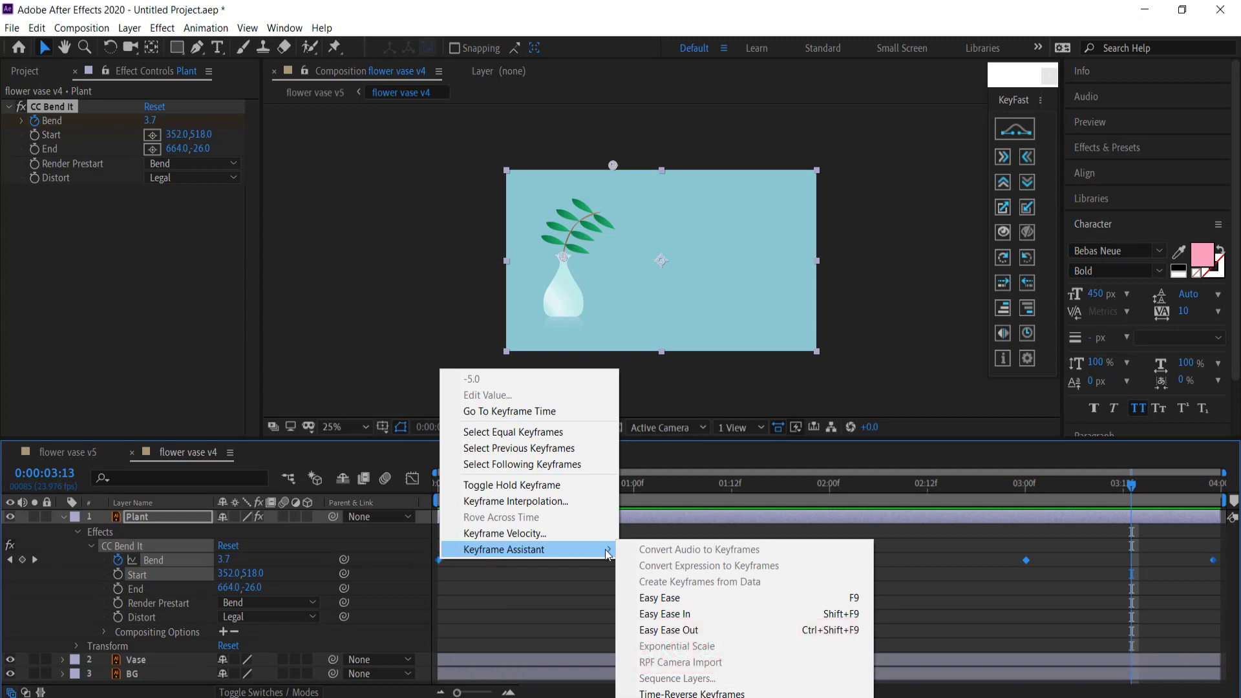
mouse_move(692, 630)
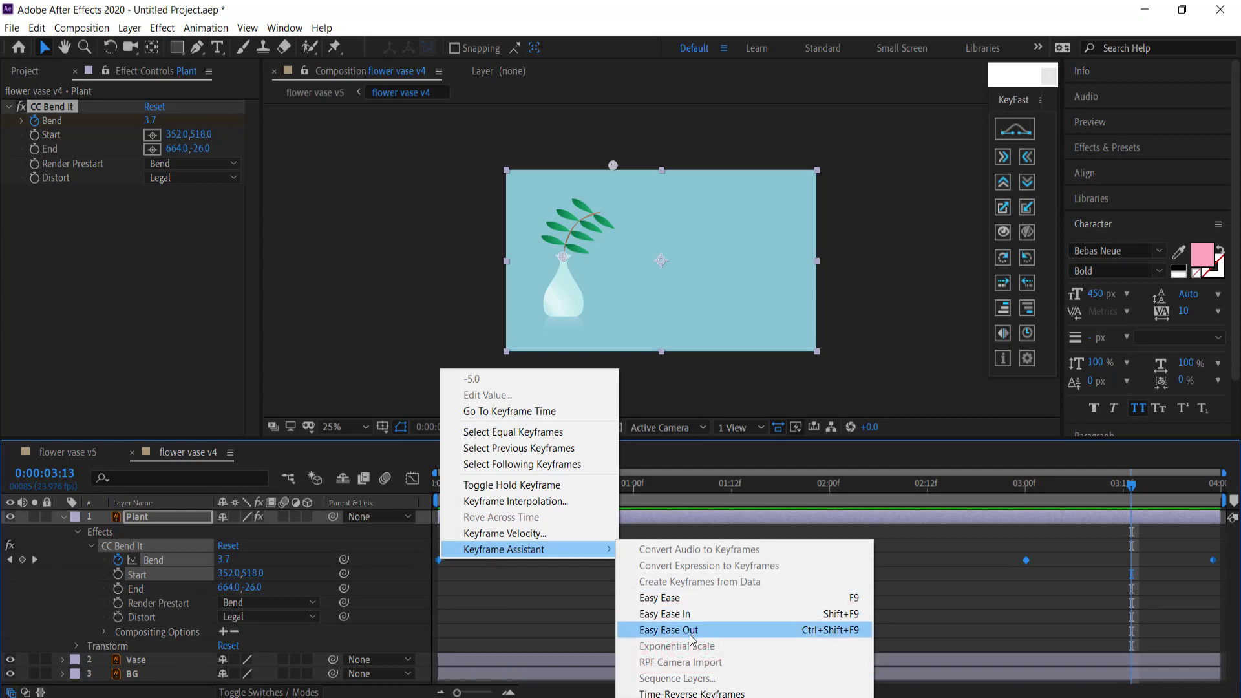
Apply Easy Ease to the selected Bend keyframes via Keyframe Assistant
click(668, 630)
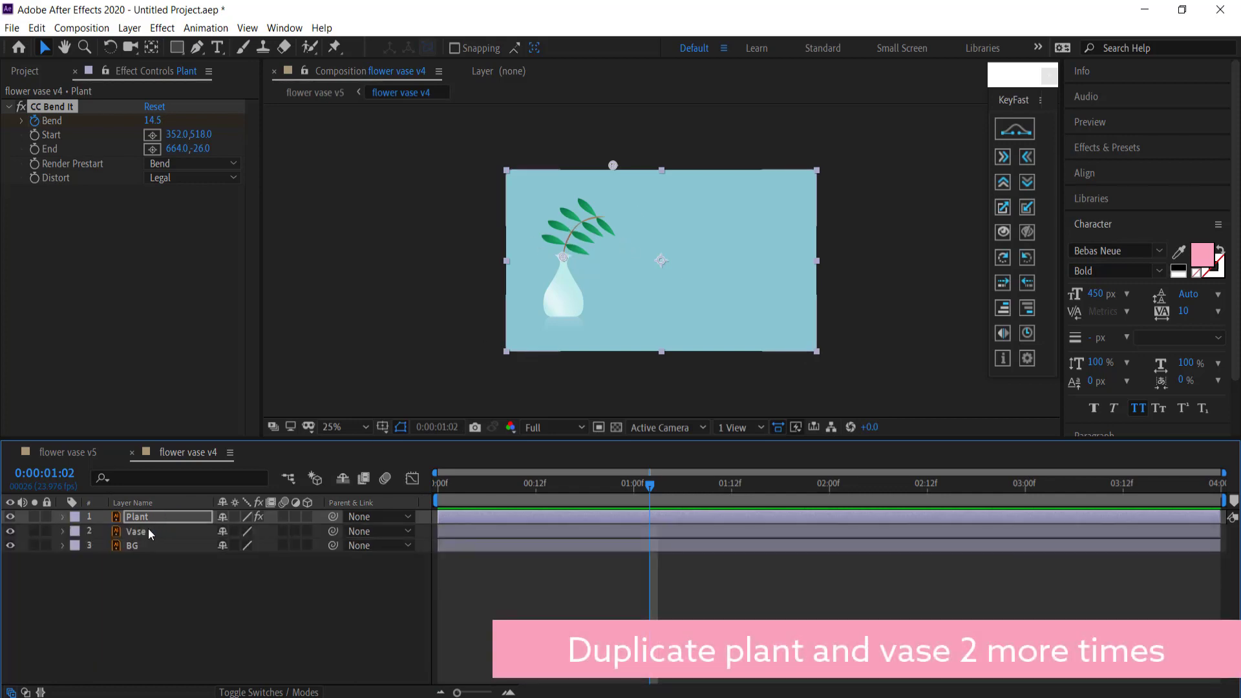
Duplicate Plant and Vase into Plant 2/Vase 2 and Plant 3/Vase 3 and spread them into a row
click(136, 531)
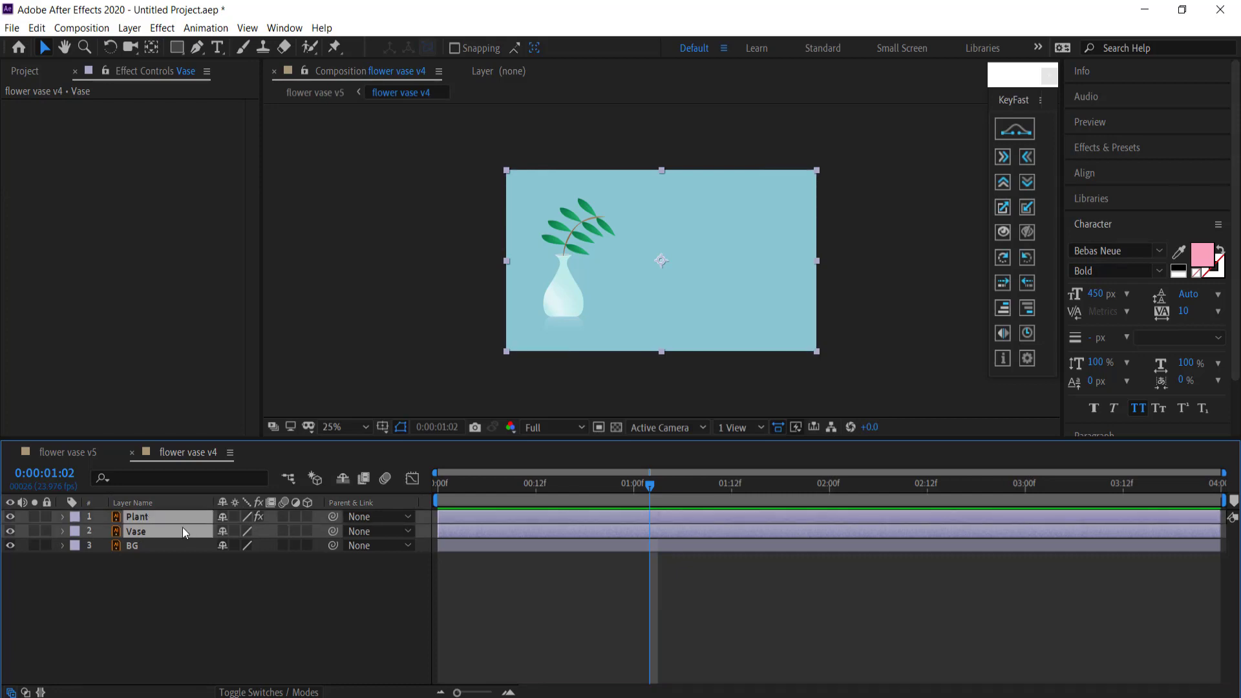
mouse_move(156, 529)
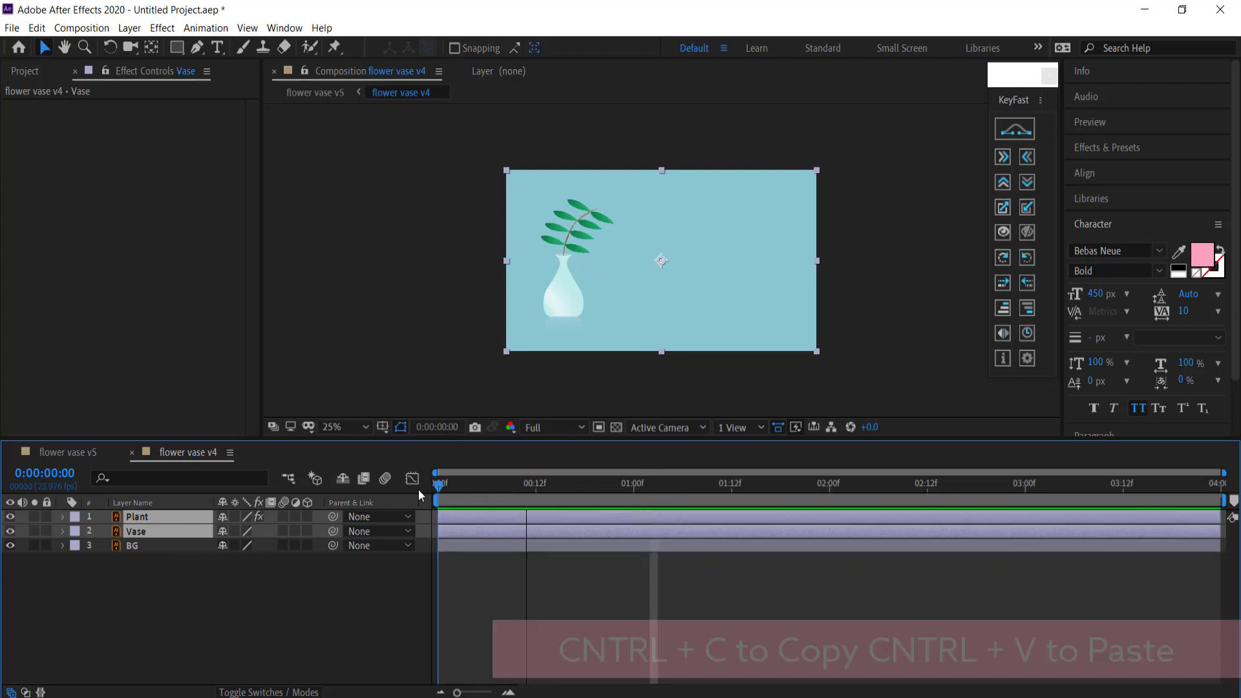
key(ctrl+v)
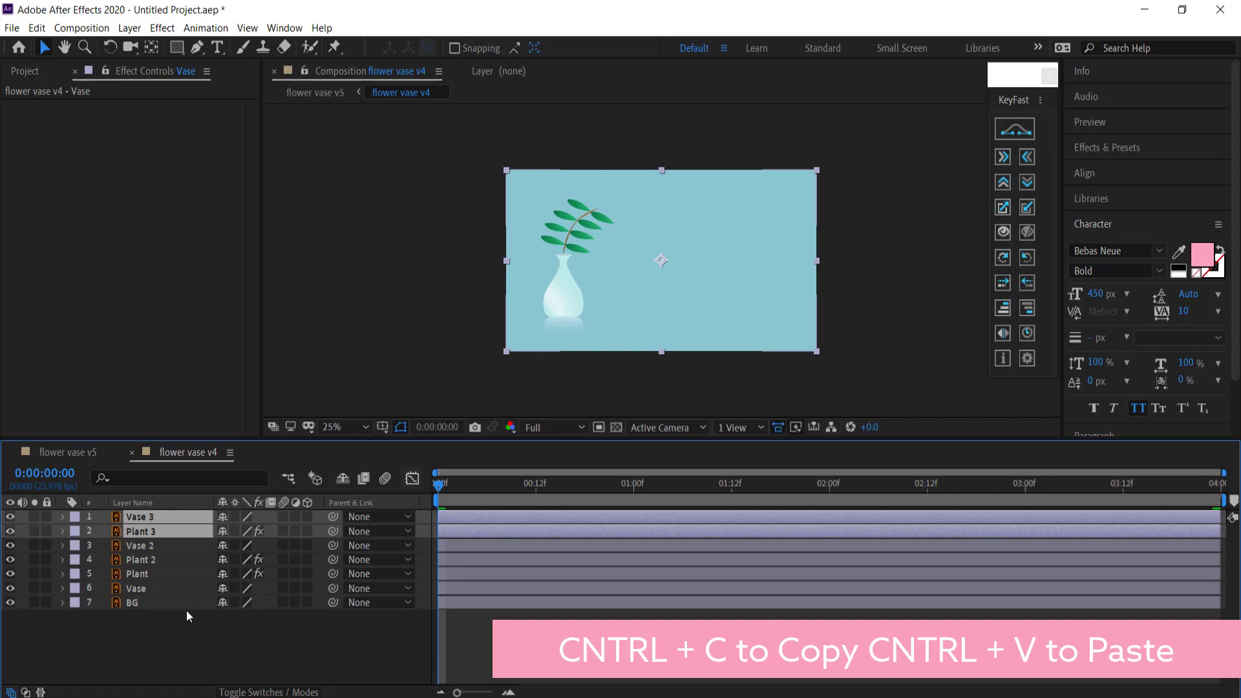
mouse_move(147, 591)
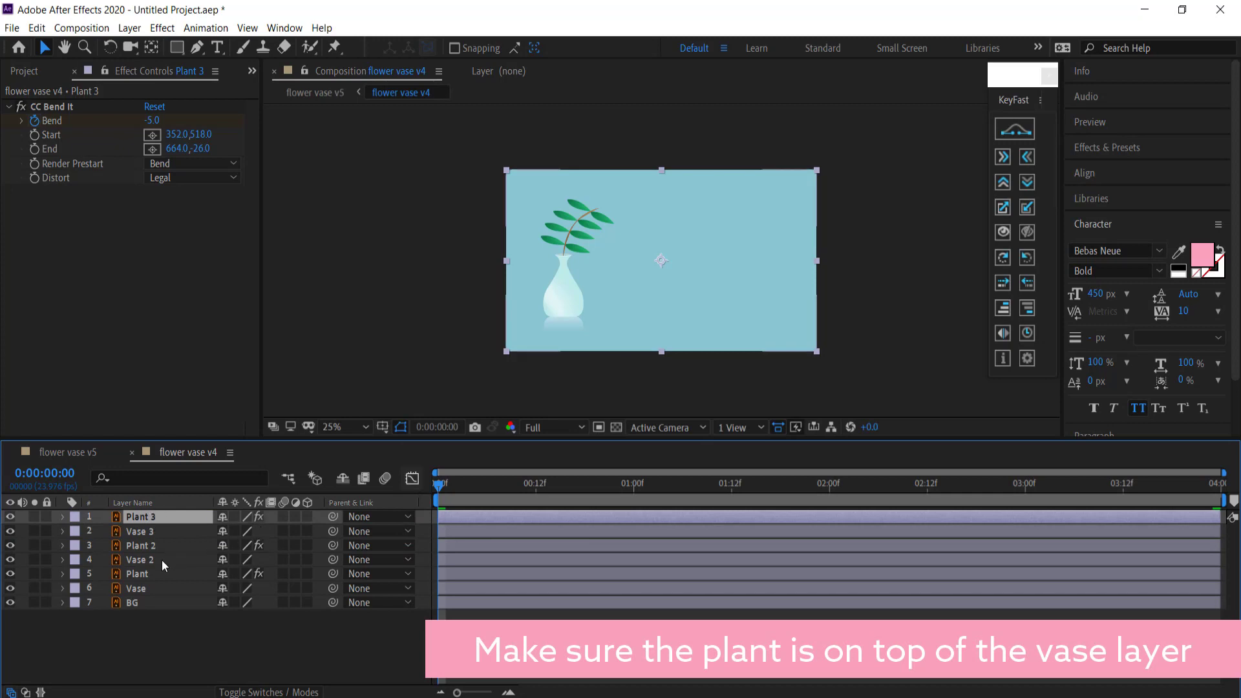
click(139, 560)
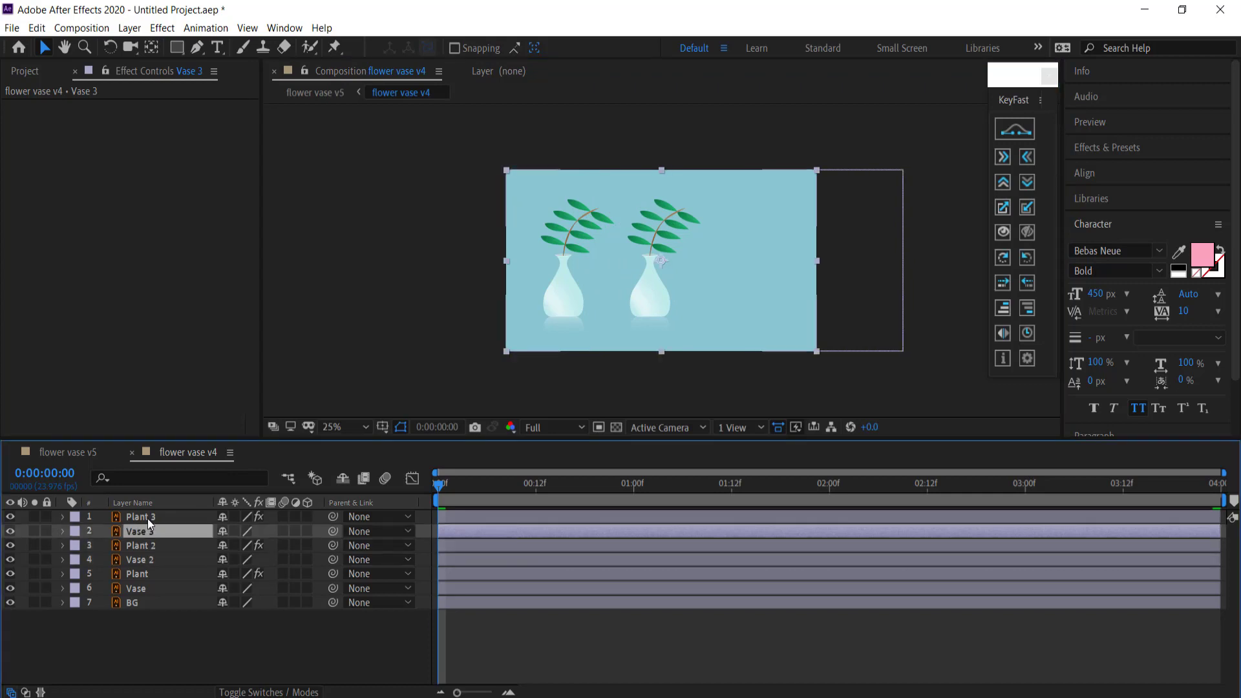
click(141, 516)
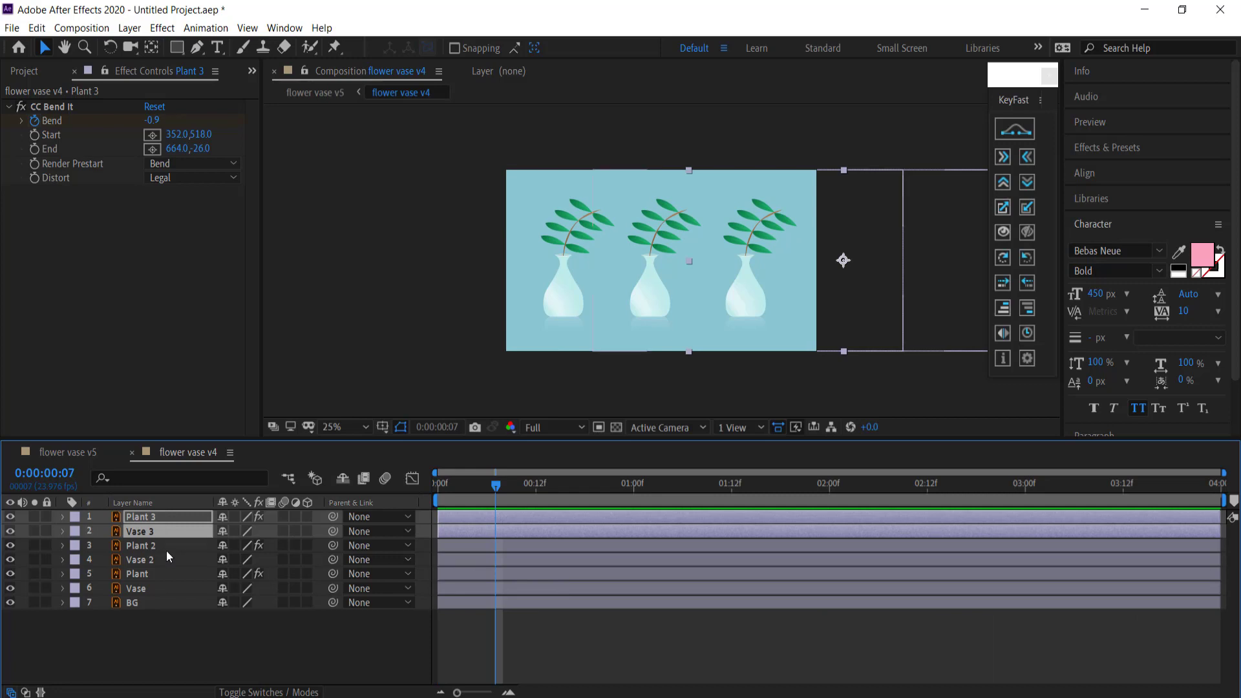
Reveal the plants' Bend keyframes with U and shift Plant 2 and Plant 3 keyframes later
click(141, 545)
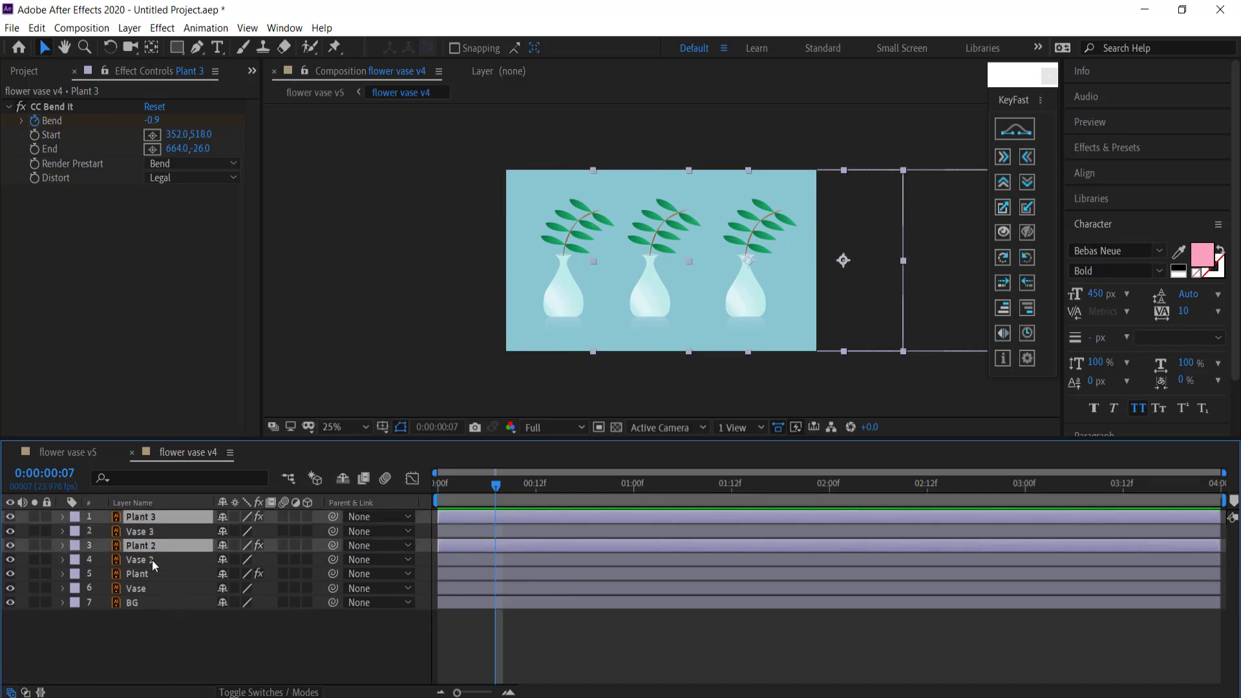
key(u)
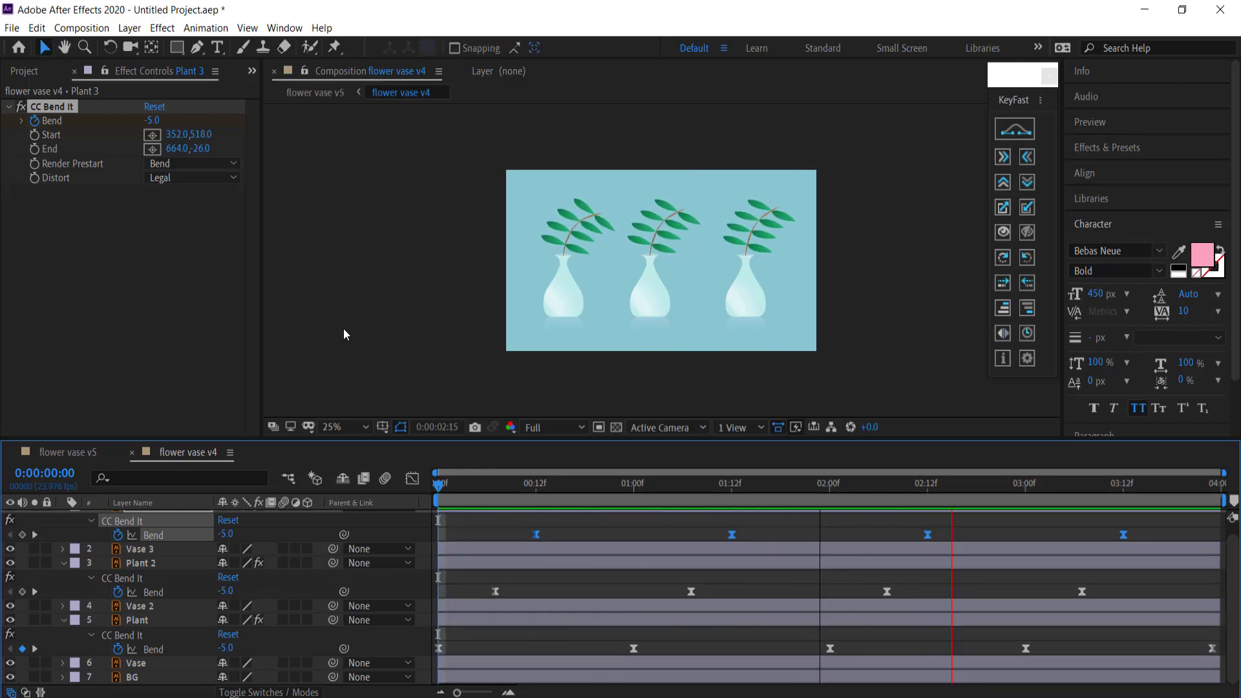
click(554, 482)
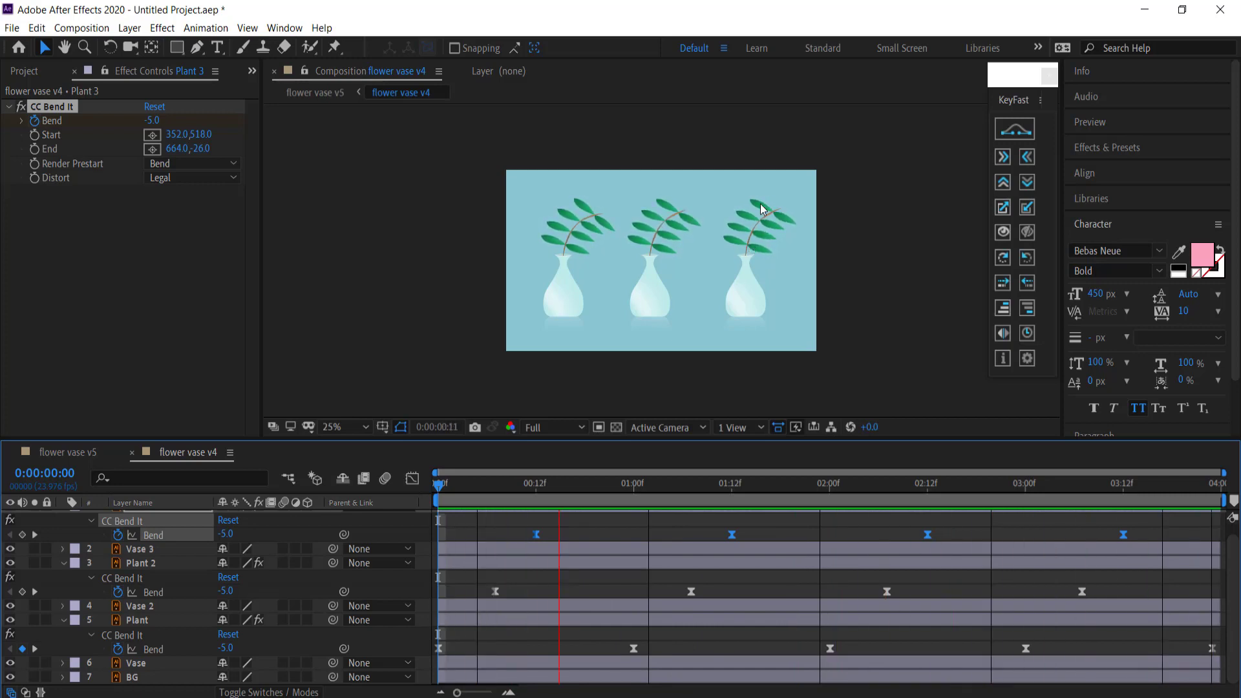
click(887, 482)
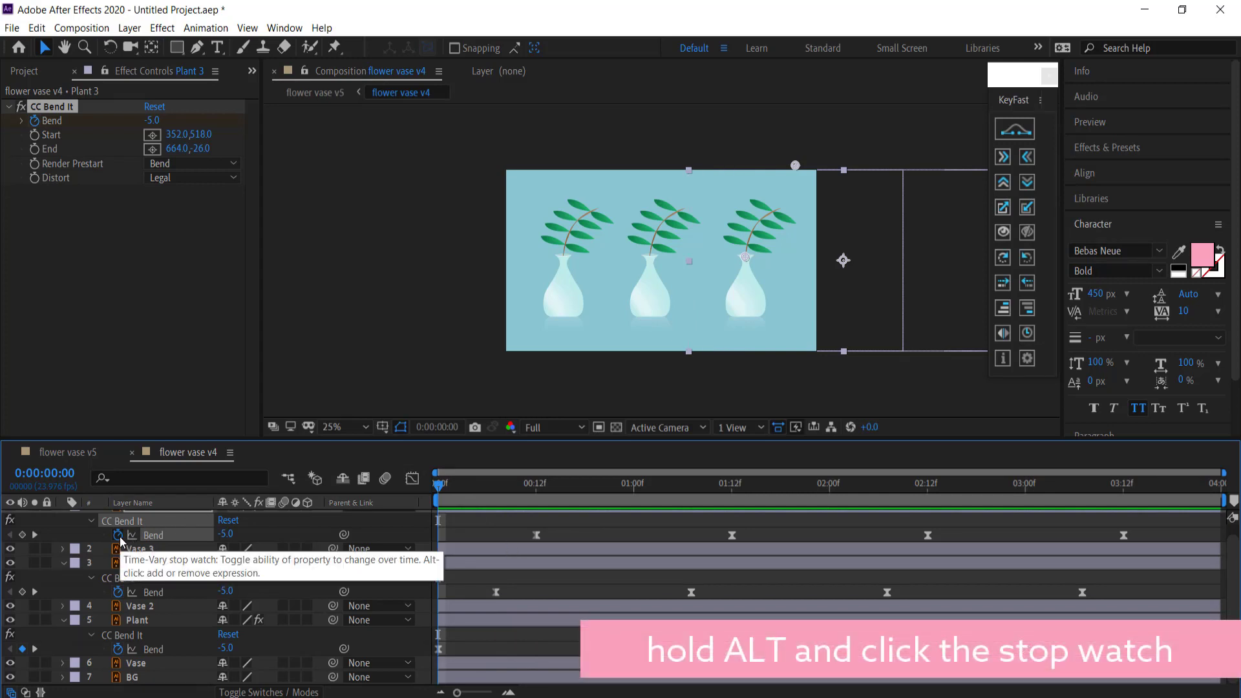
Give Plant 3's Bend the expression loopIn()+loopOut()-value and start an expression on Plant 2's Bend
click(118, 534)
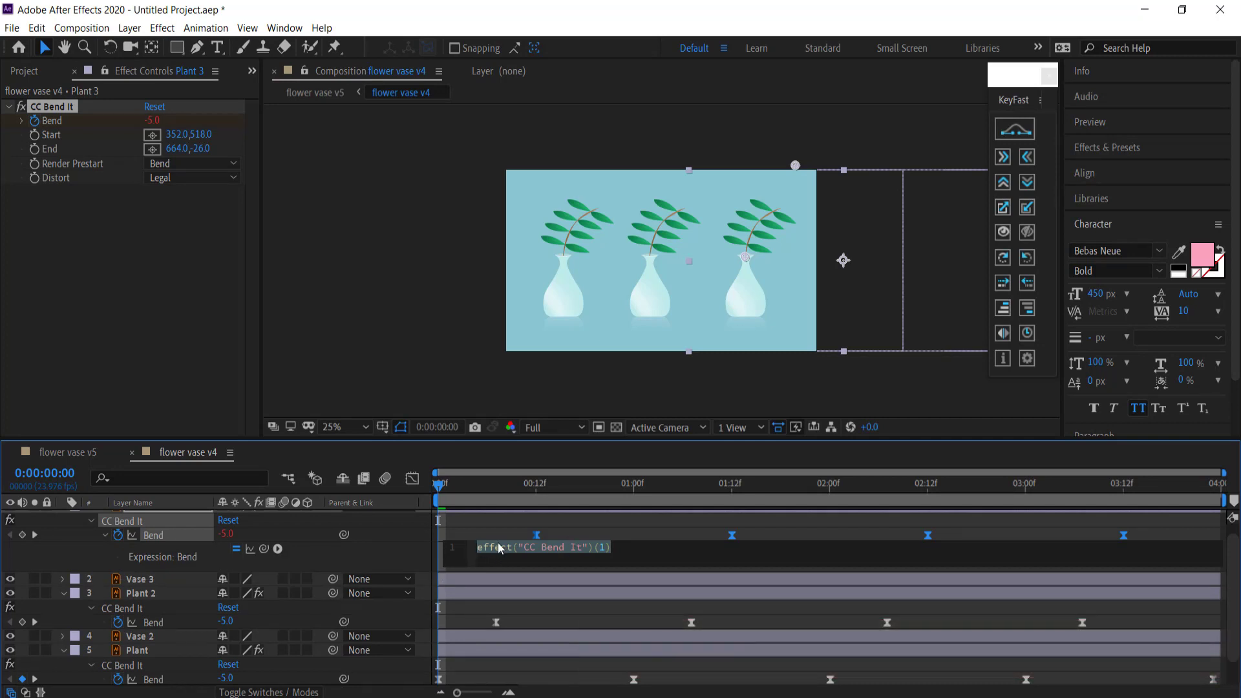
text(loopIn()
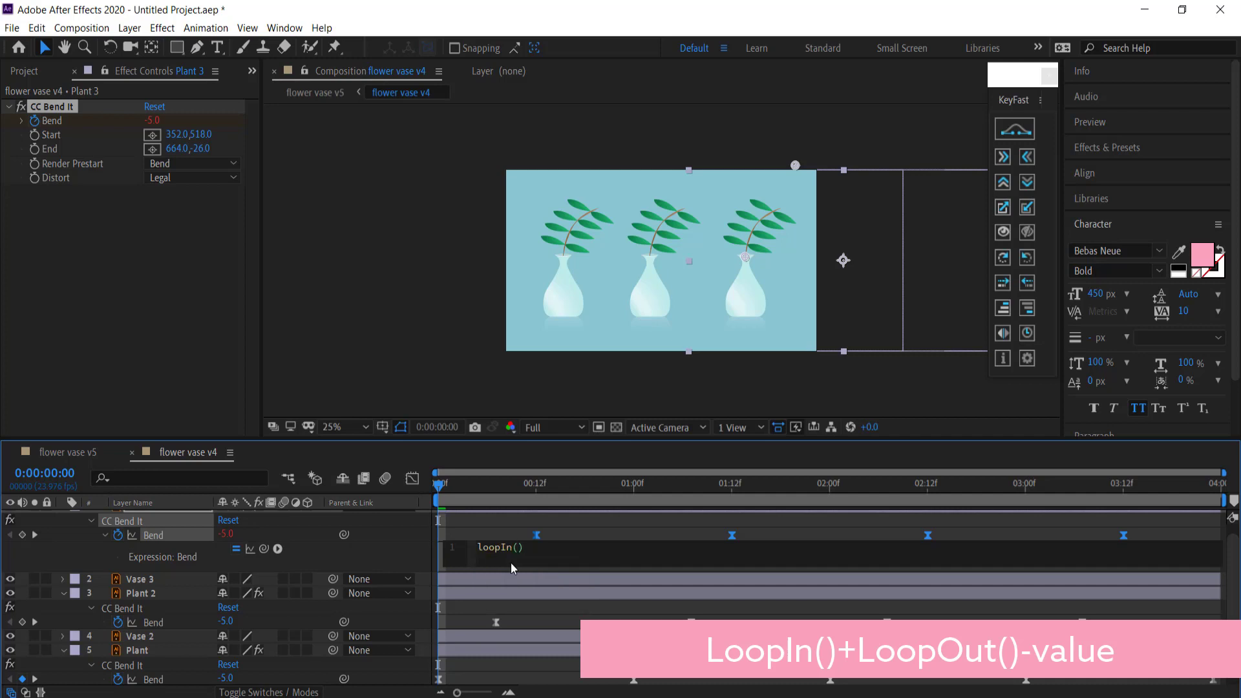
text(+loopOut()
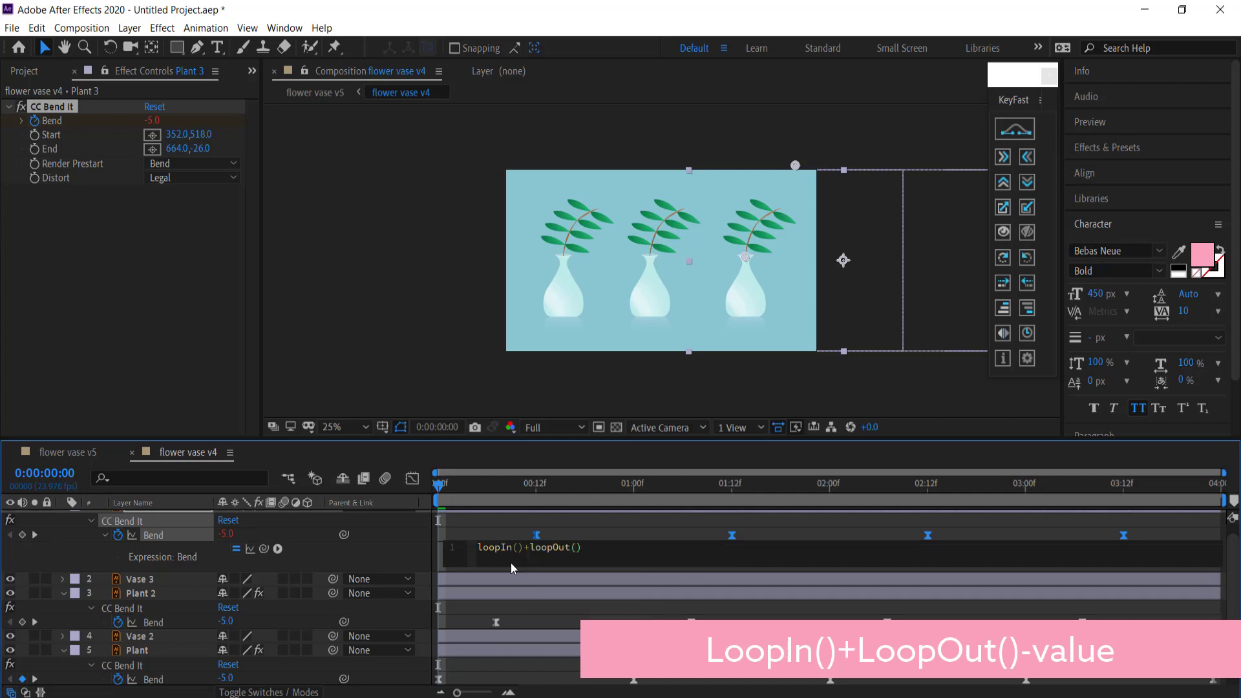
text(-value)
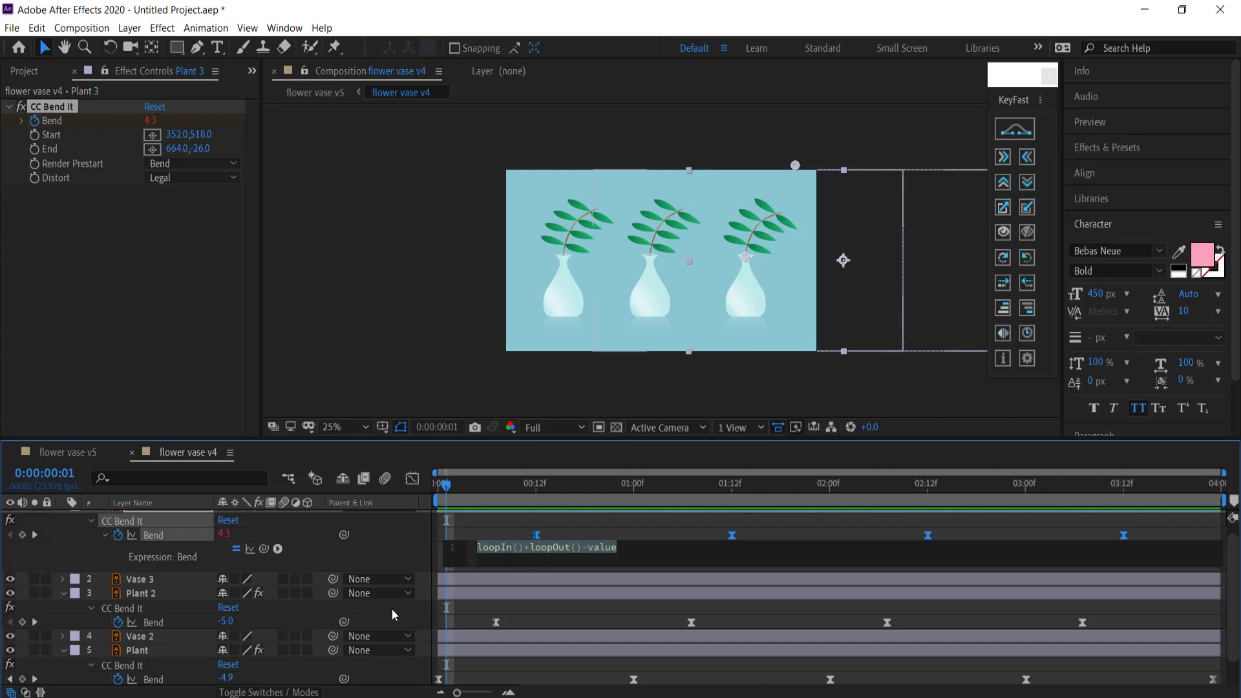
click(140, 594)
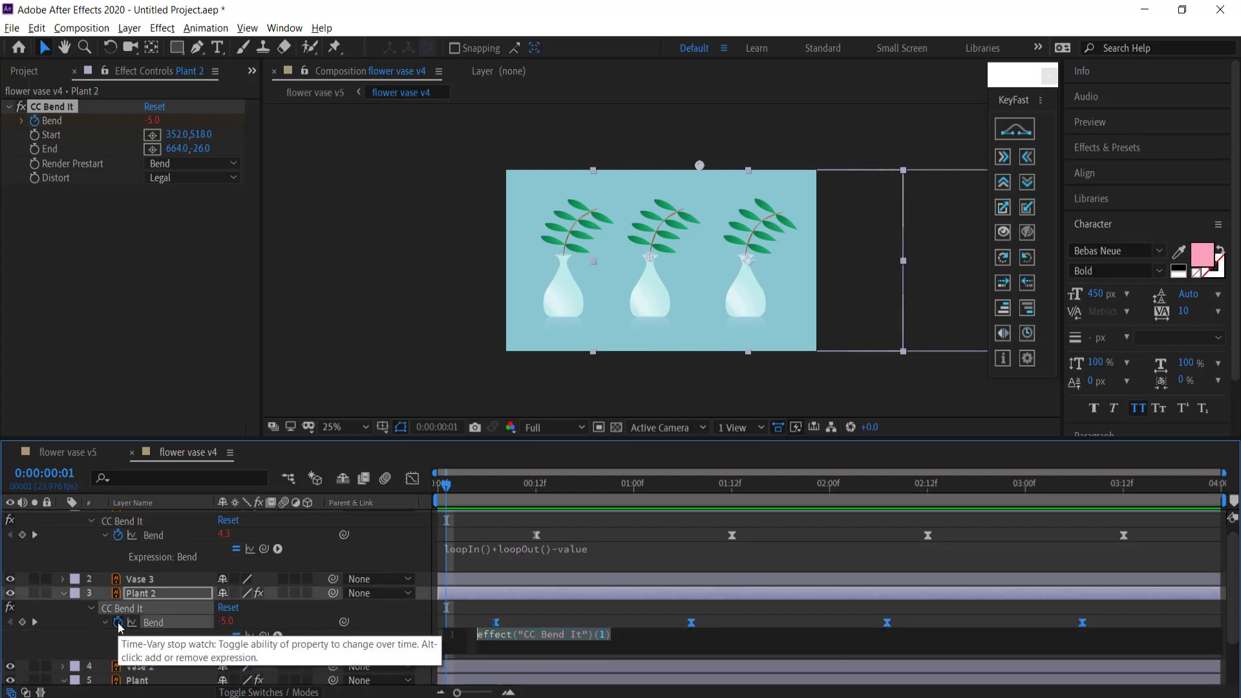